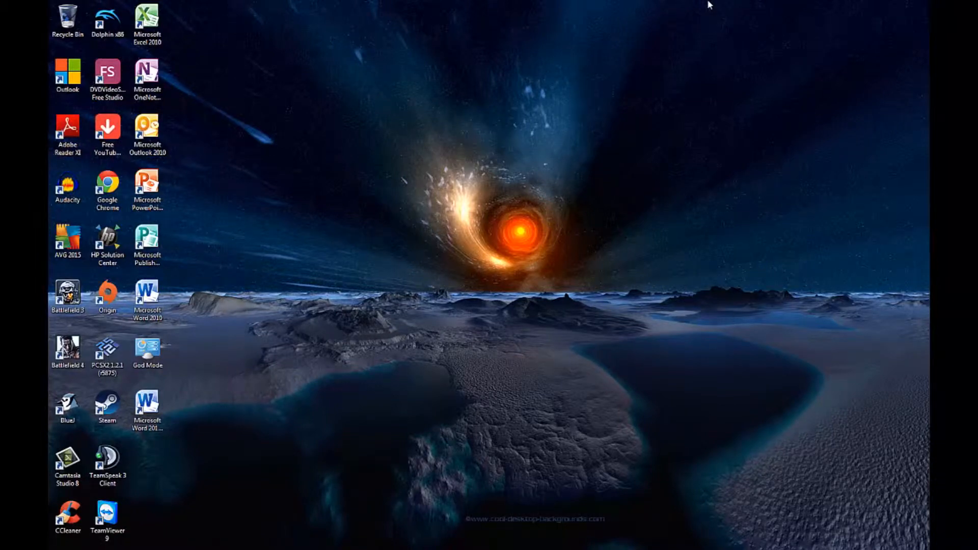
Launch OneNote from its desktop icon, minimize all windows (Win+M), then restore them (Win+Shift+M).
double_click(147, 73)
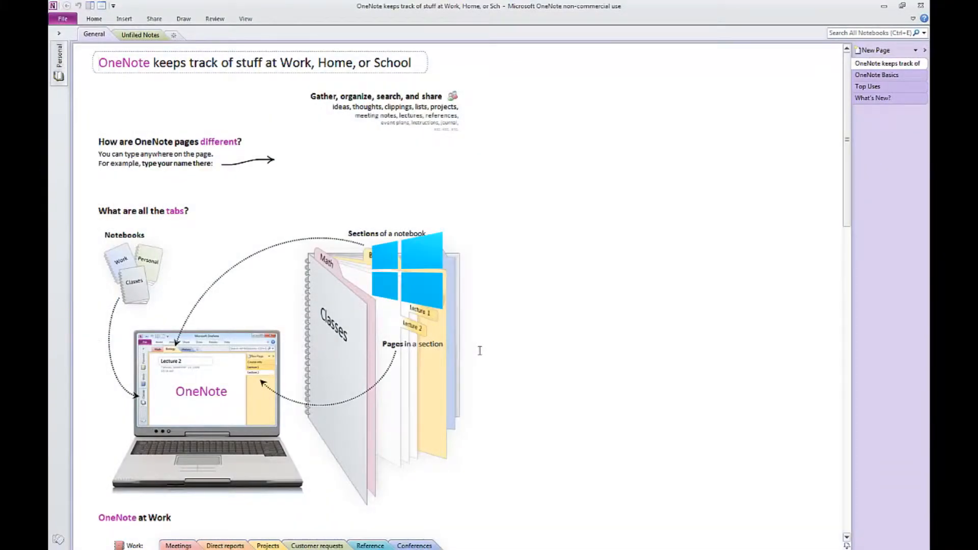
key("Win+M")
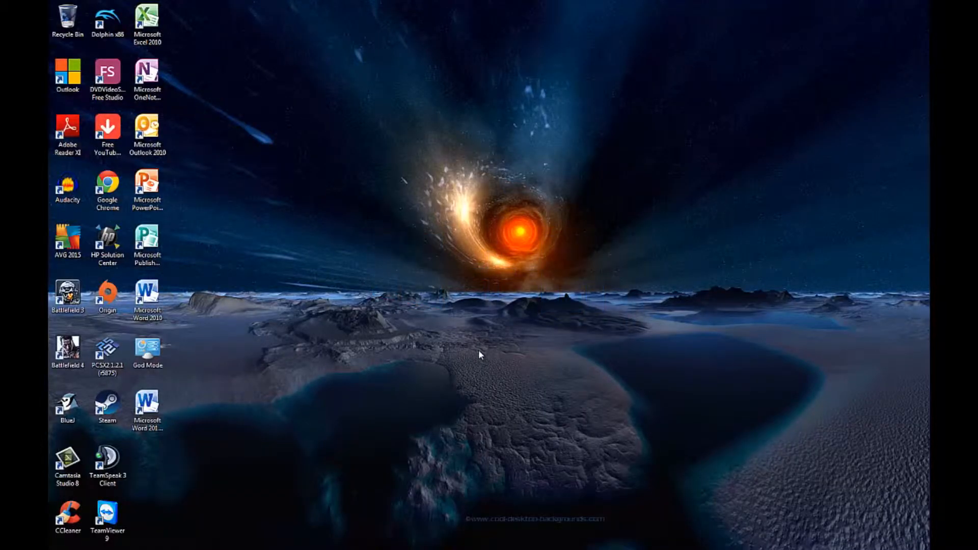
key("Win+Shift+M")
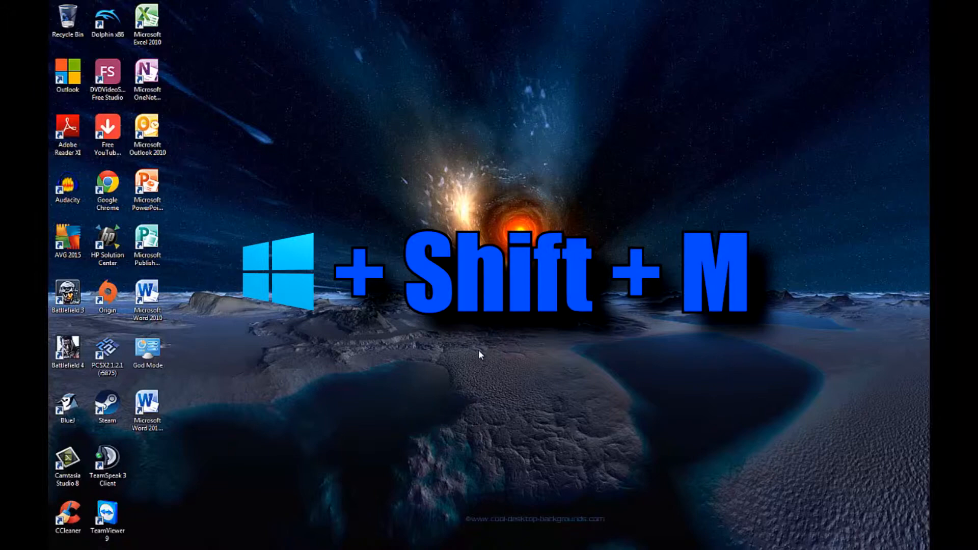
left_click(147, 72)
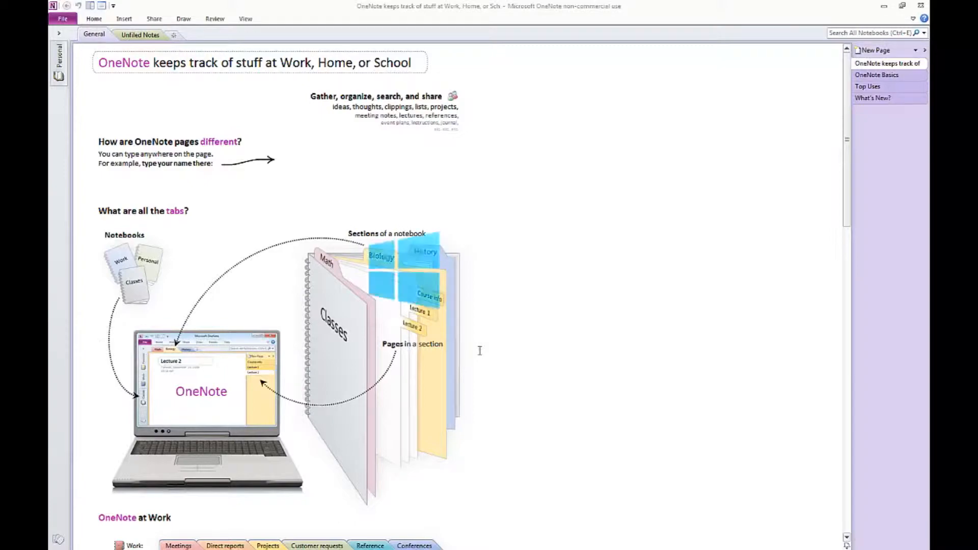
Show the computer's drives overview, then leave the Run dialog open on the desktop.
key("Win+D")
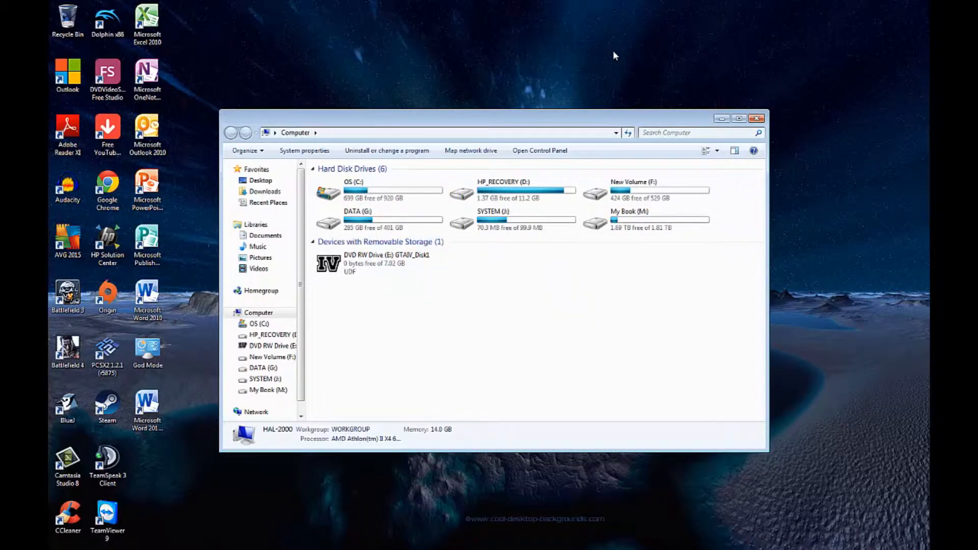
key("Win+f")
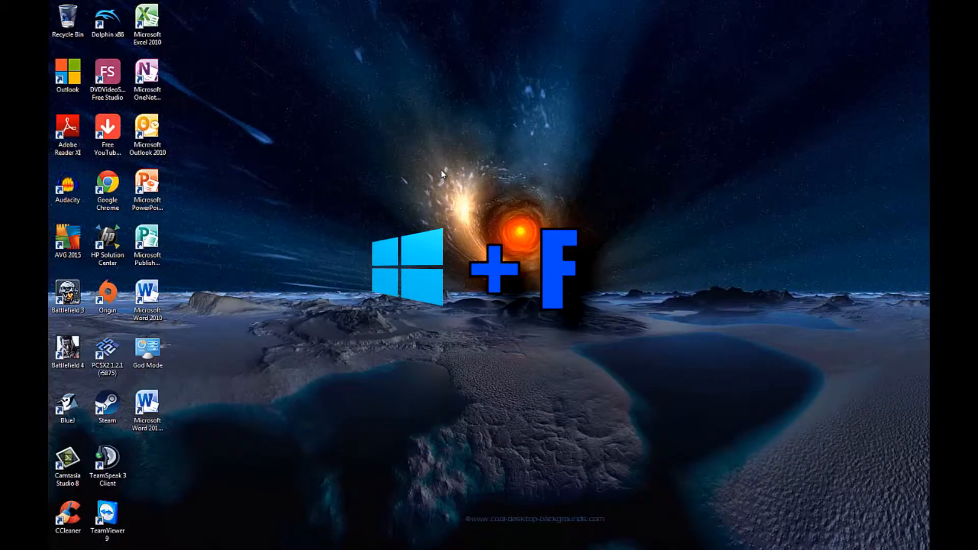
key("Win+f")
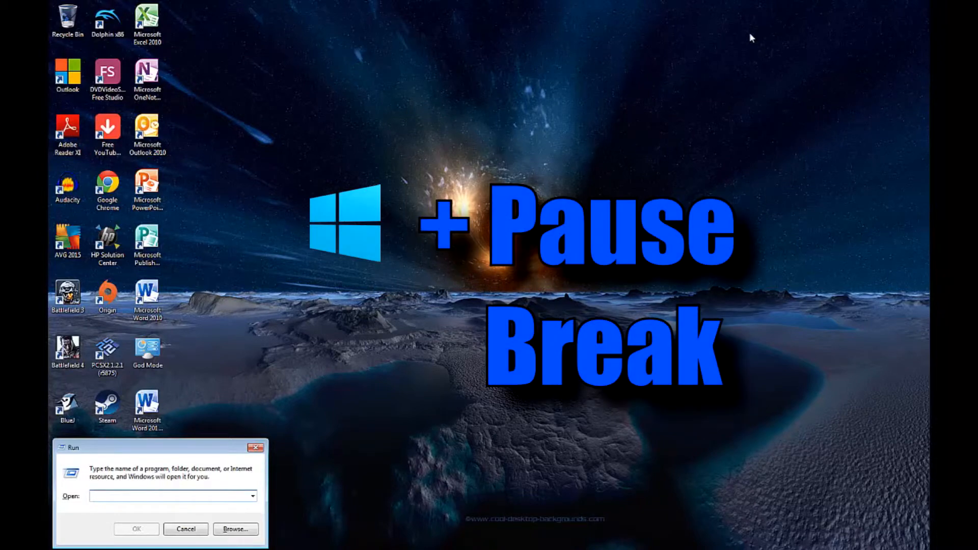
Bring up the Ease of Access Center using the Win+Pause shortcut.
key("Win+Pause")
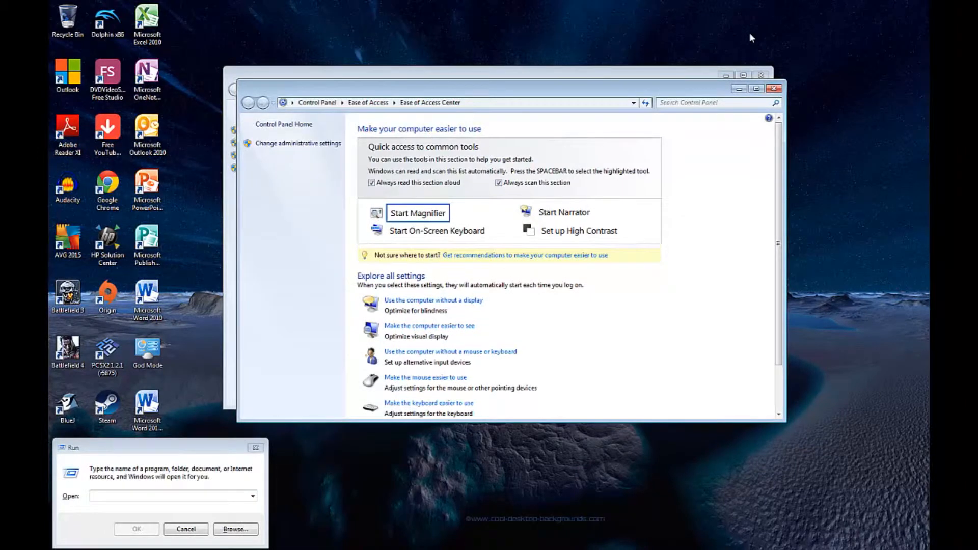
mouse_move(762, 62)
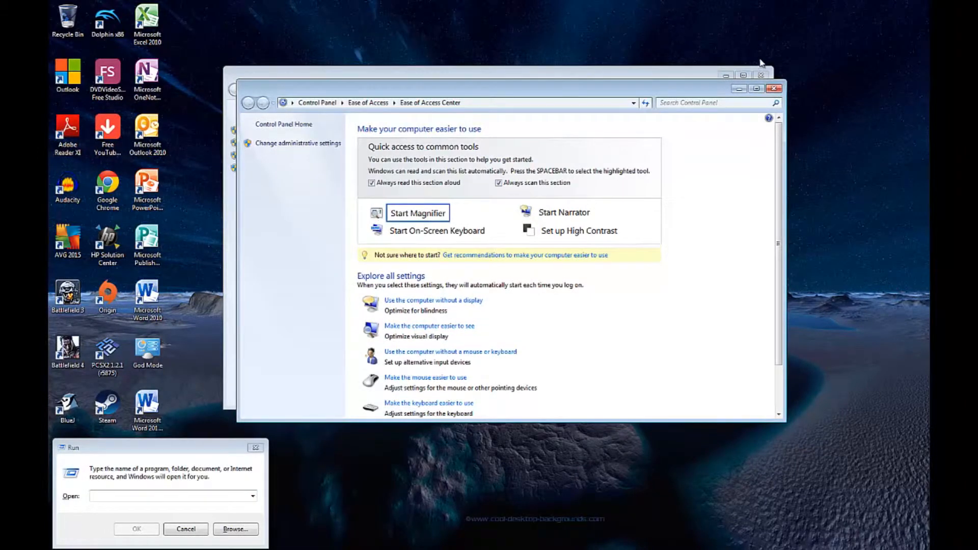
mouse_move(774, 88)
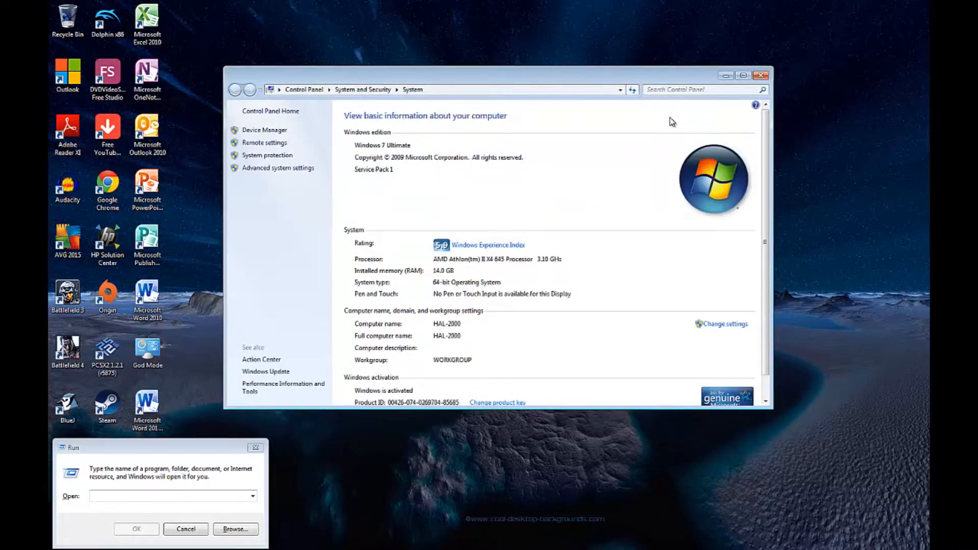
mouse_move(646, 124)
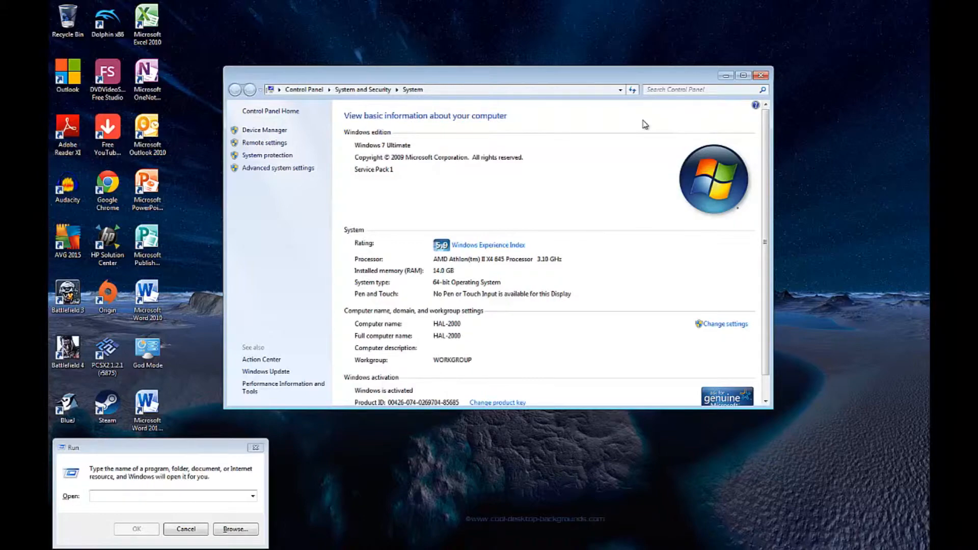